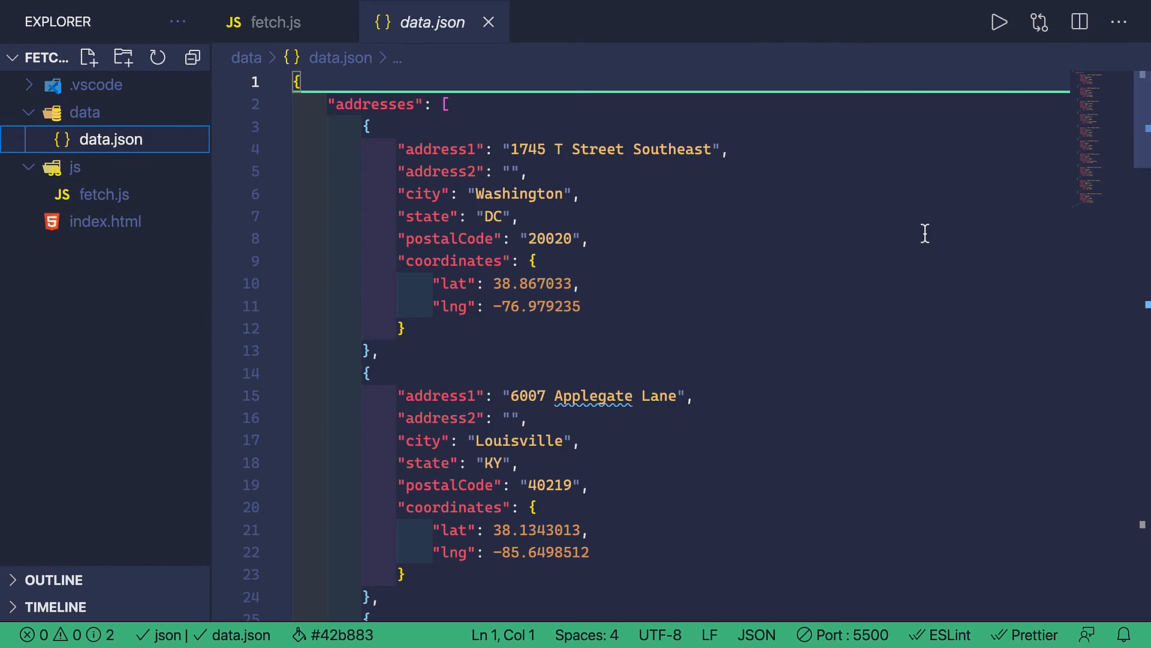
mouse_move(905, 236)
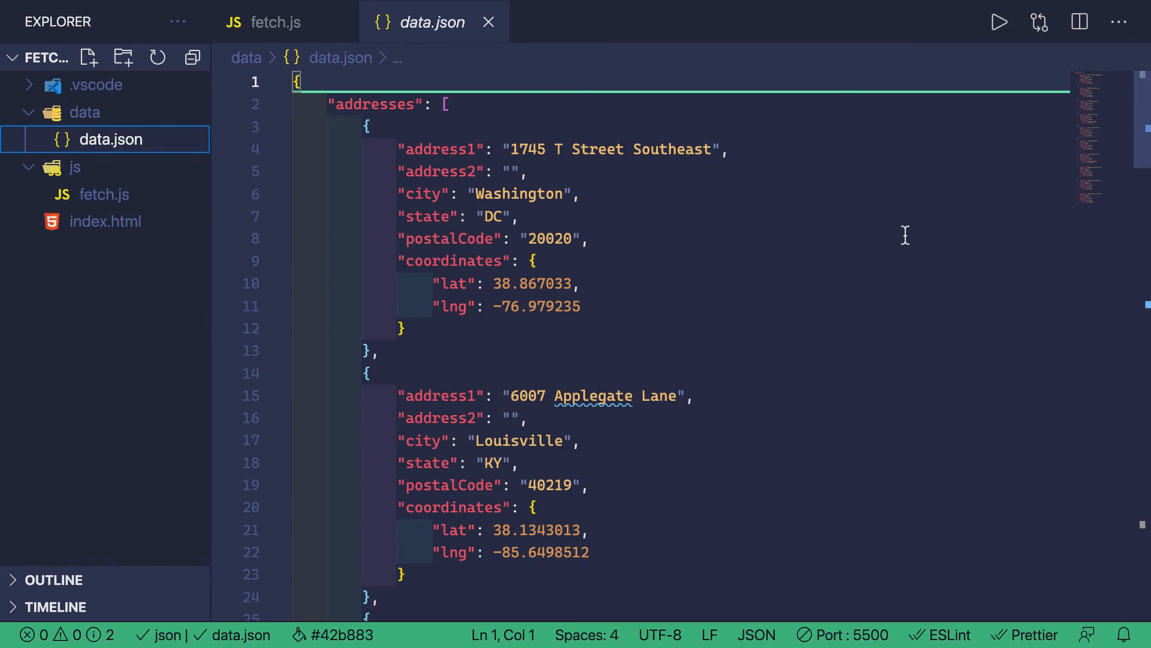
mouse_move(903, 236)
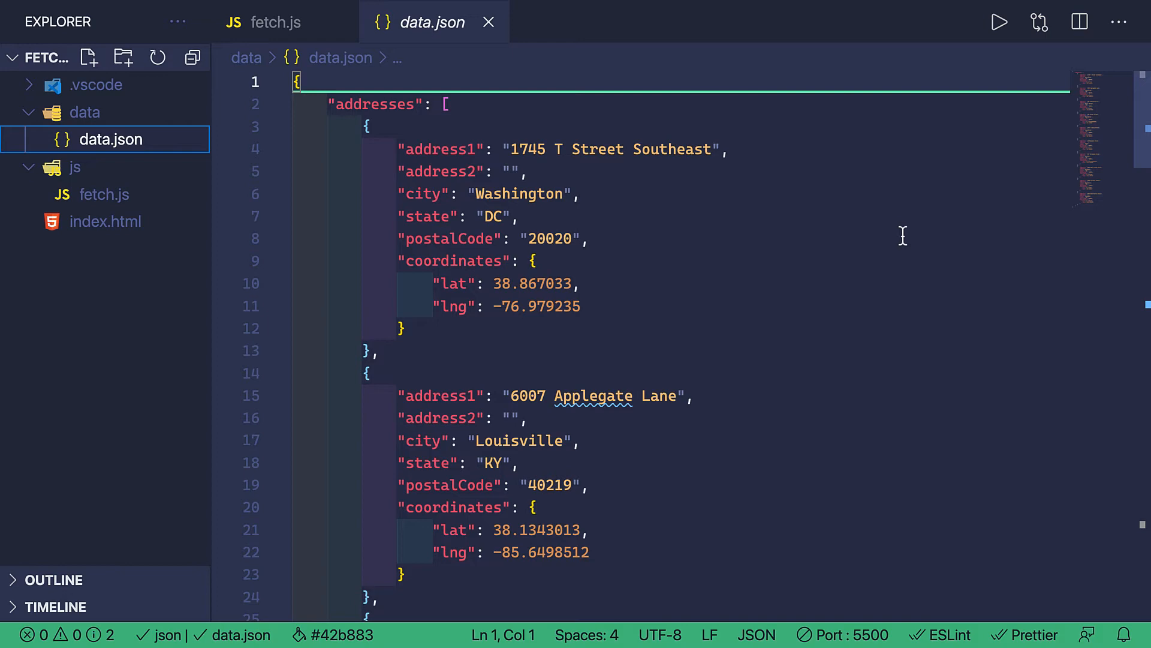
Review index.html's address-list container and fetch.js script reference, then switch to fetch.js
scroll(down, 3)
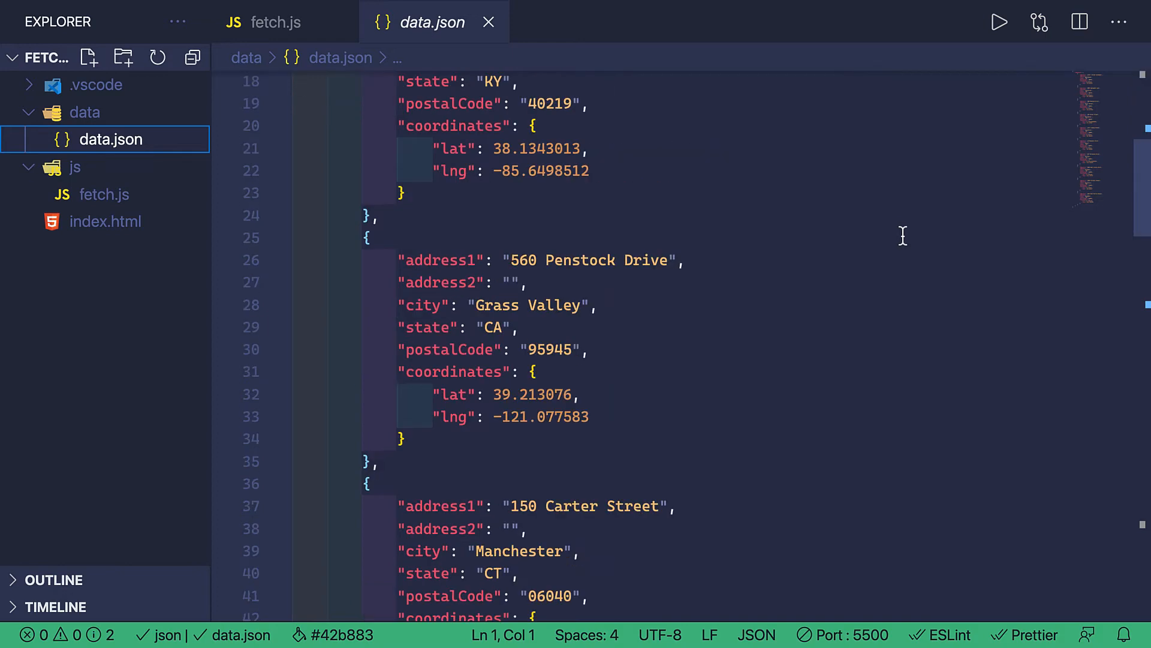
scroll(down, 3)
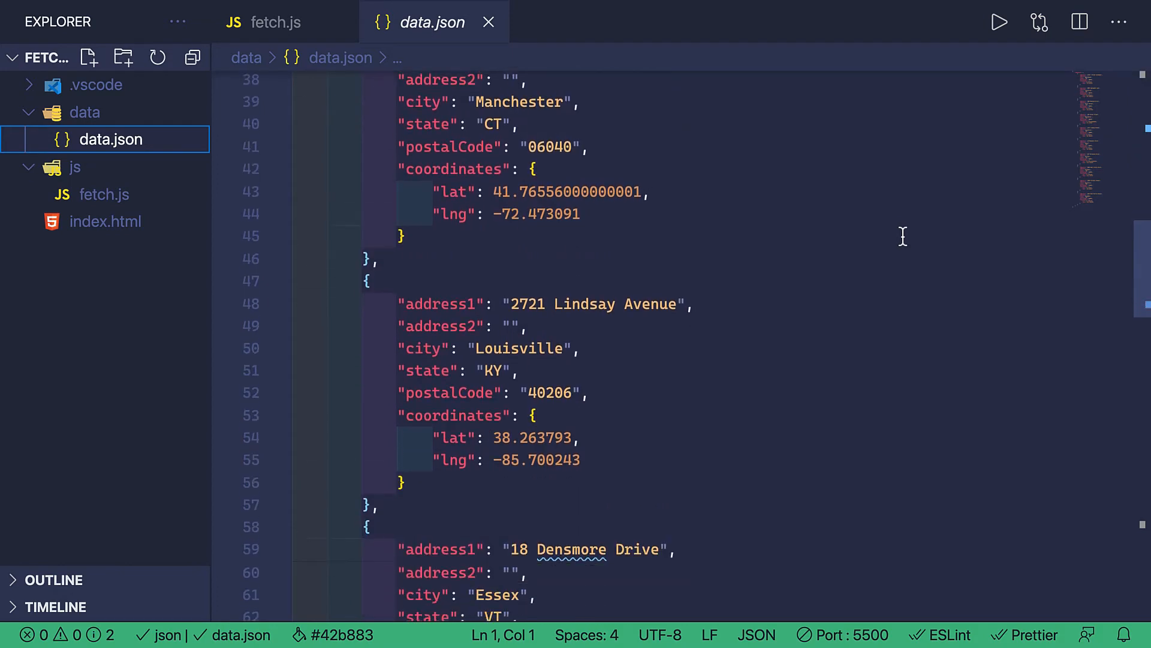
scroll(down, 3)
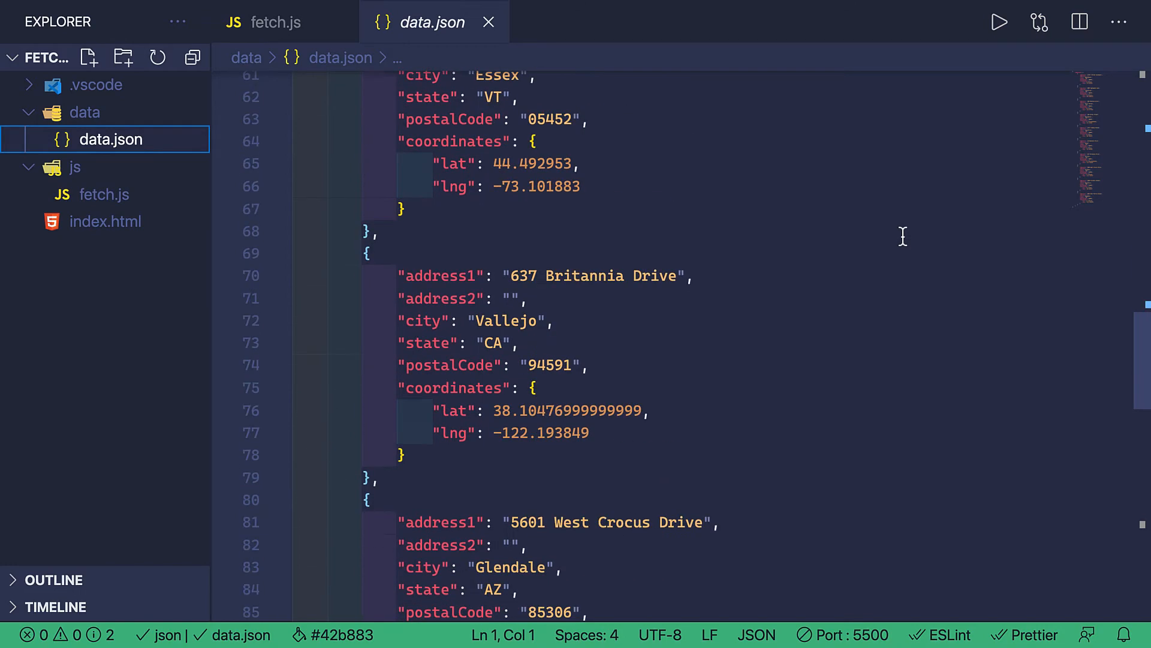
scroll(down, 3)
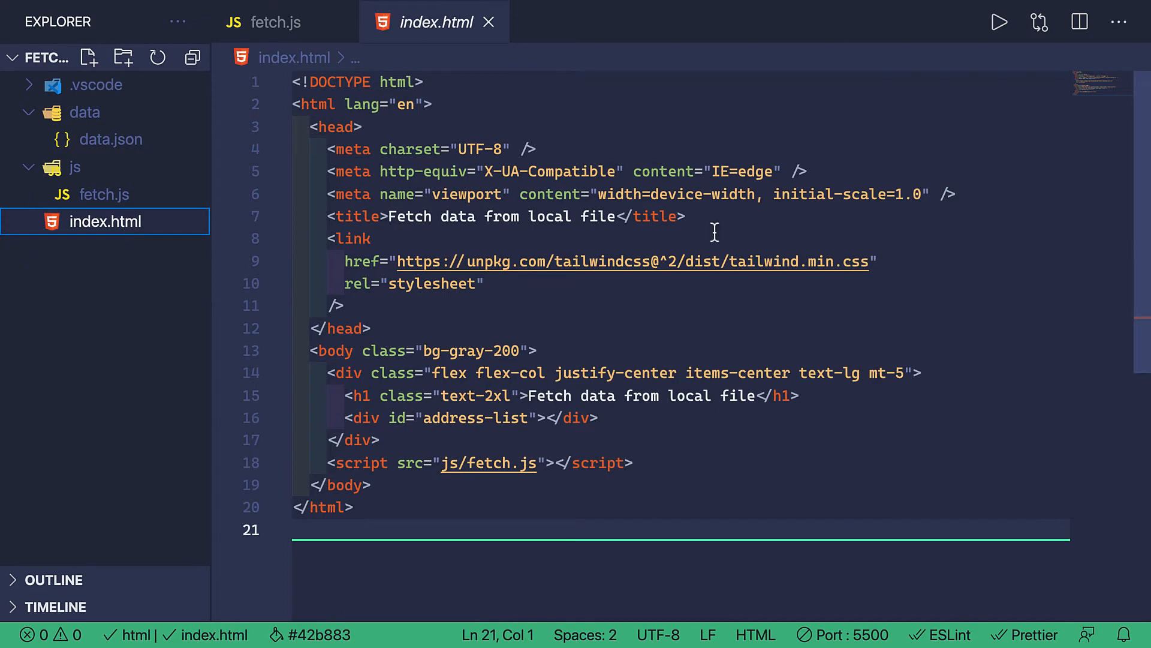
mouse_move(696, 448)
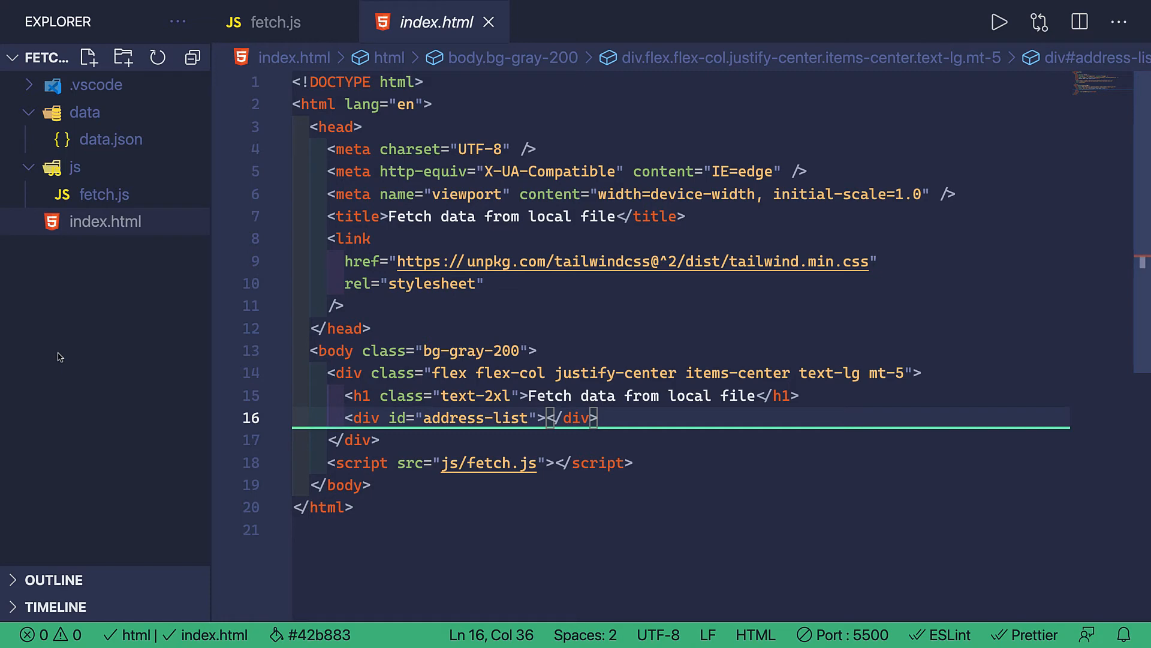
click(272, 22)
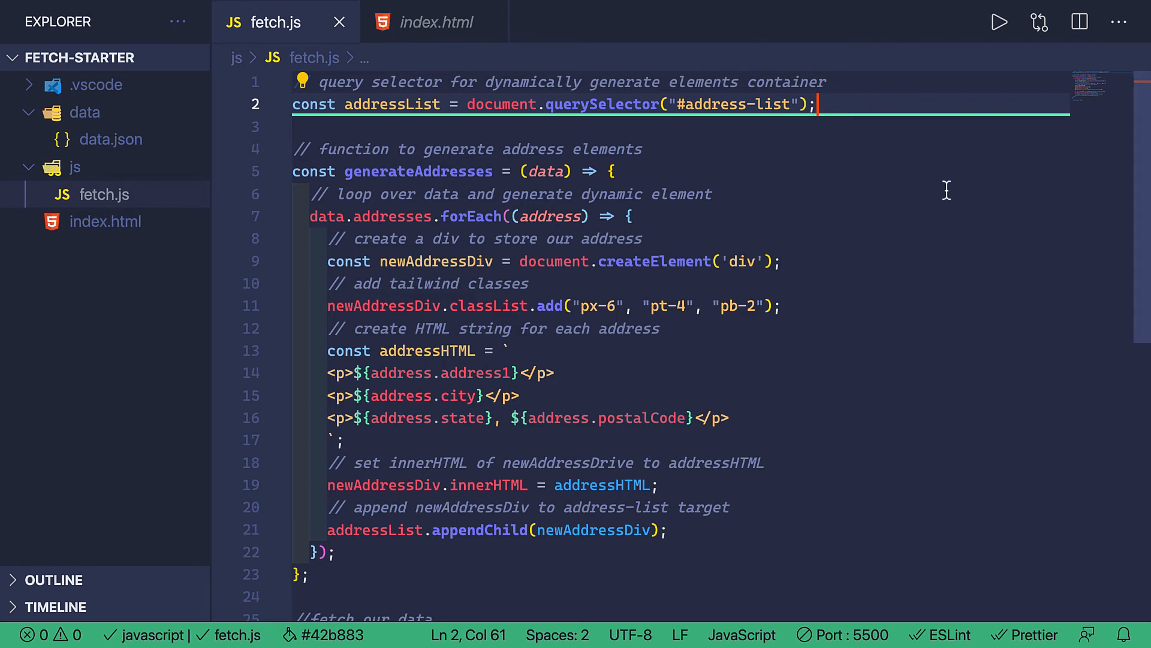
Review generateAddresses in fetch.js and place the cursor on the empty line below the fetch comment
click(815, 171)
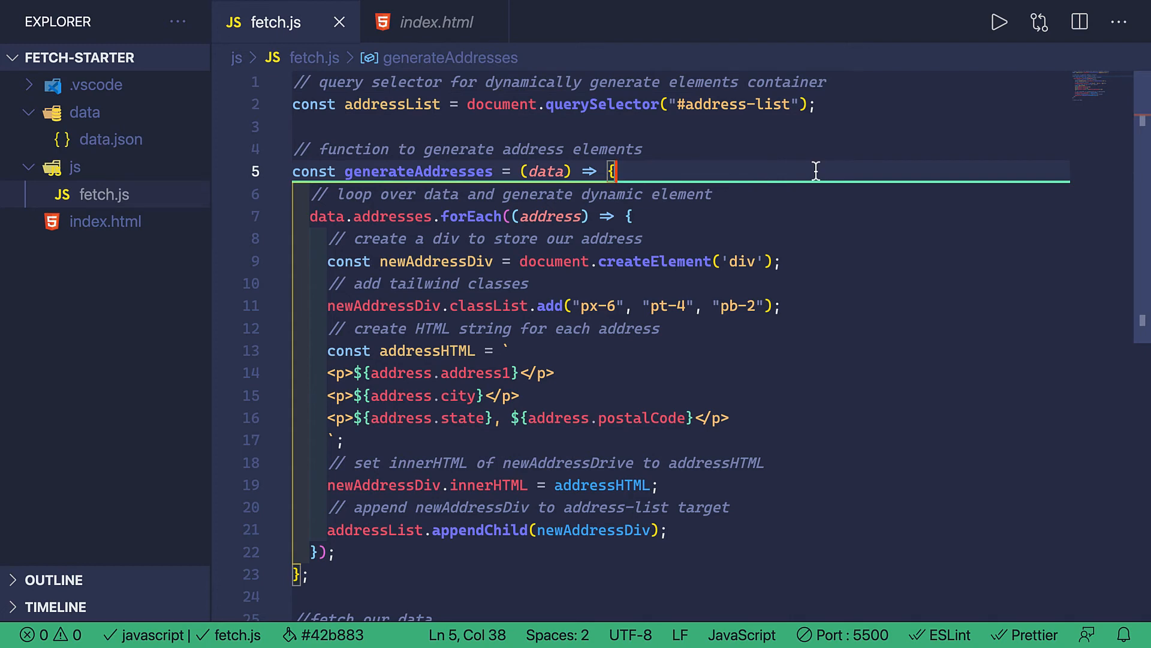
scroll(down, 3)
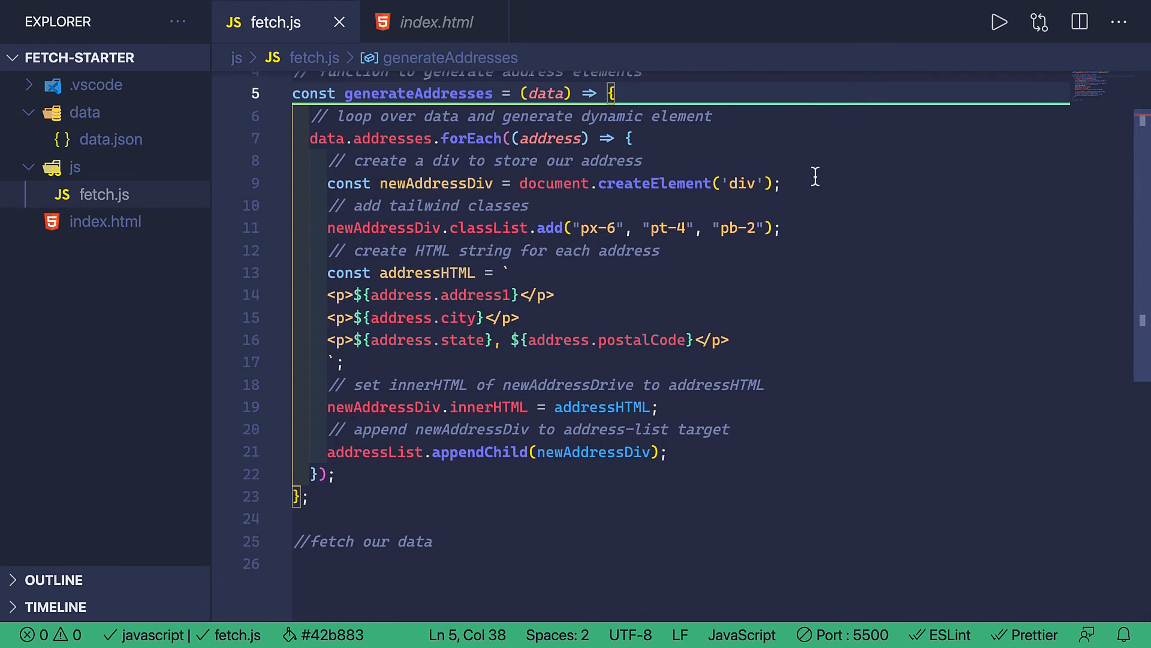
scroll(down, 3)
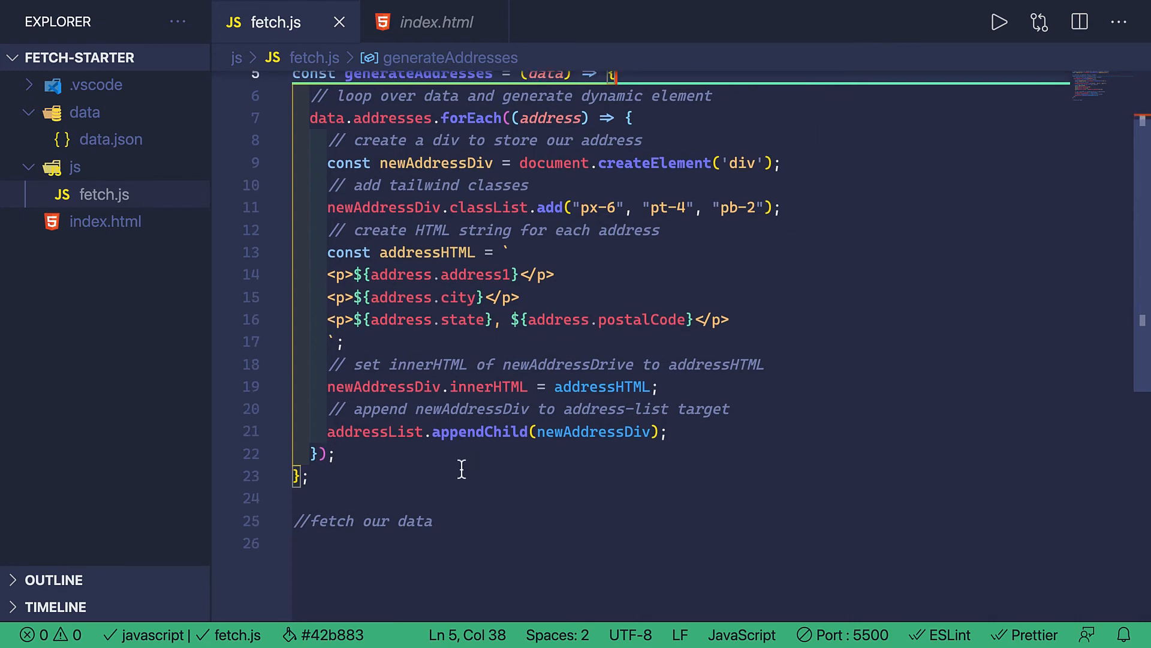
click(363, 544)
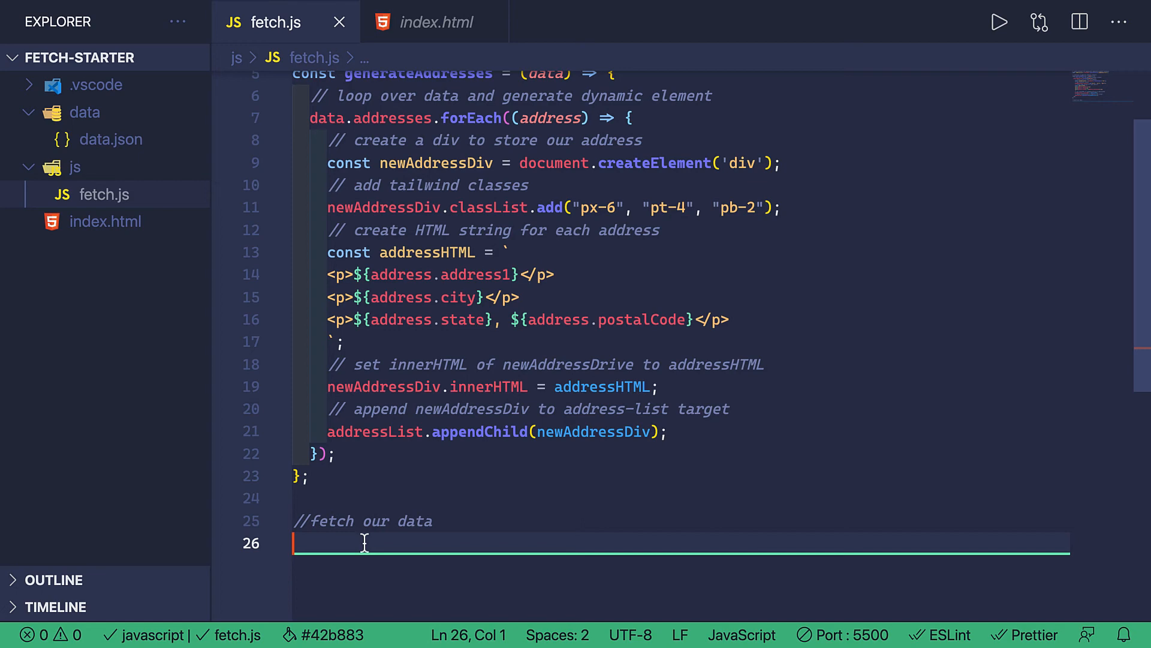
Add a fetch("data/data.json") call below the fetch comment
text(fetch(")
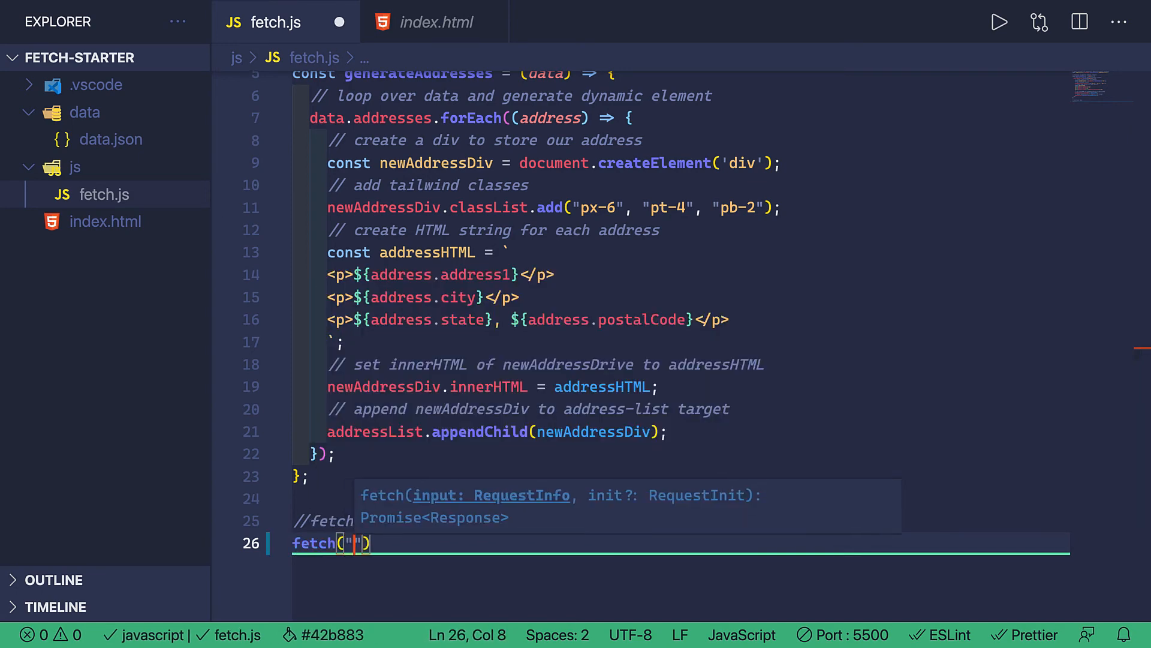
text(data/)
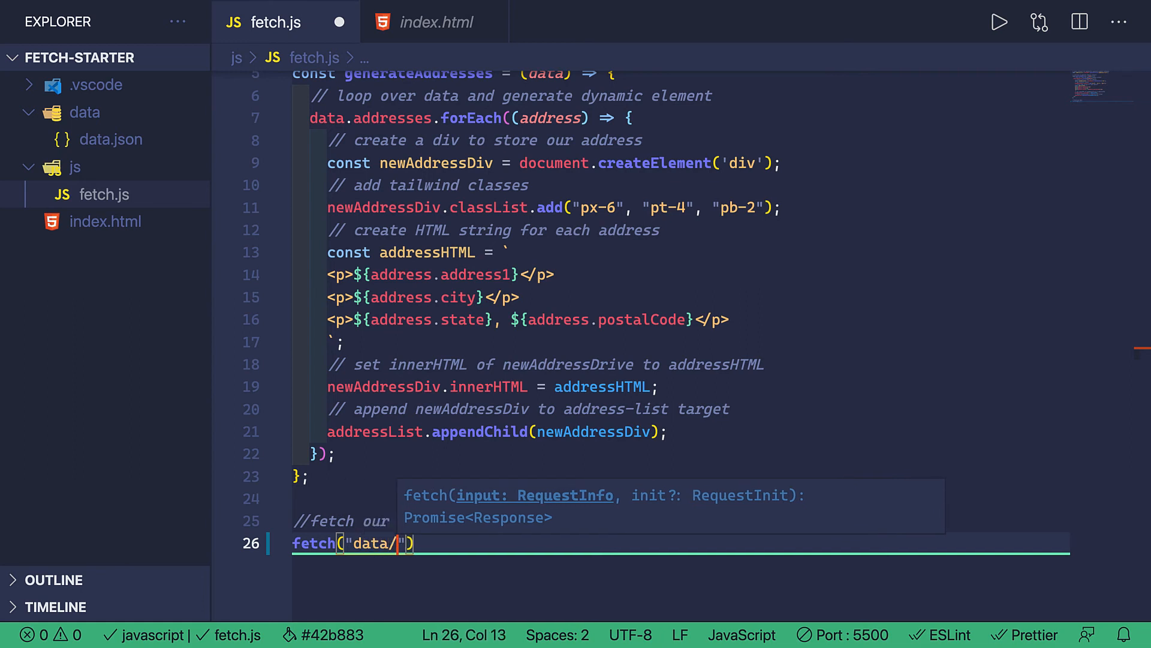
text(data.json)
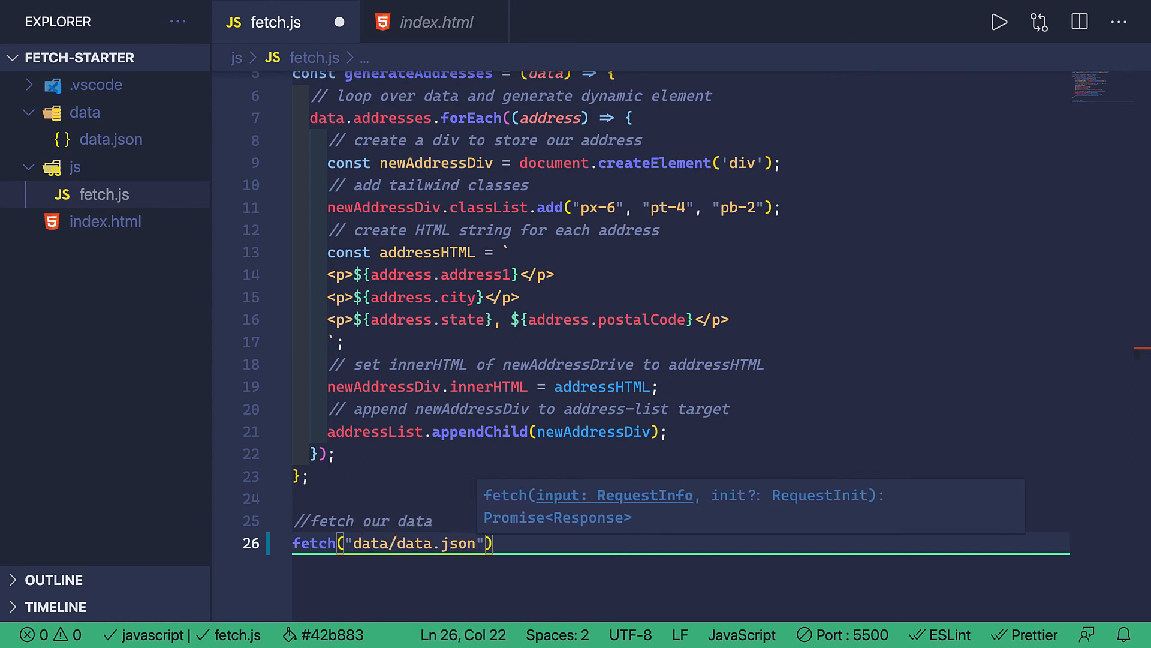
key(Enter)
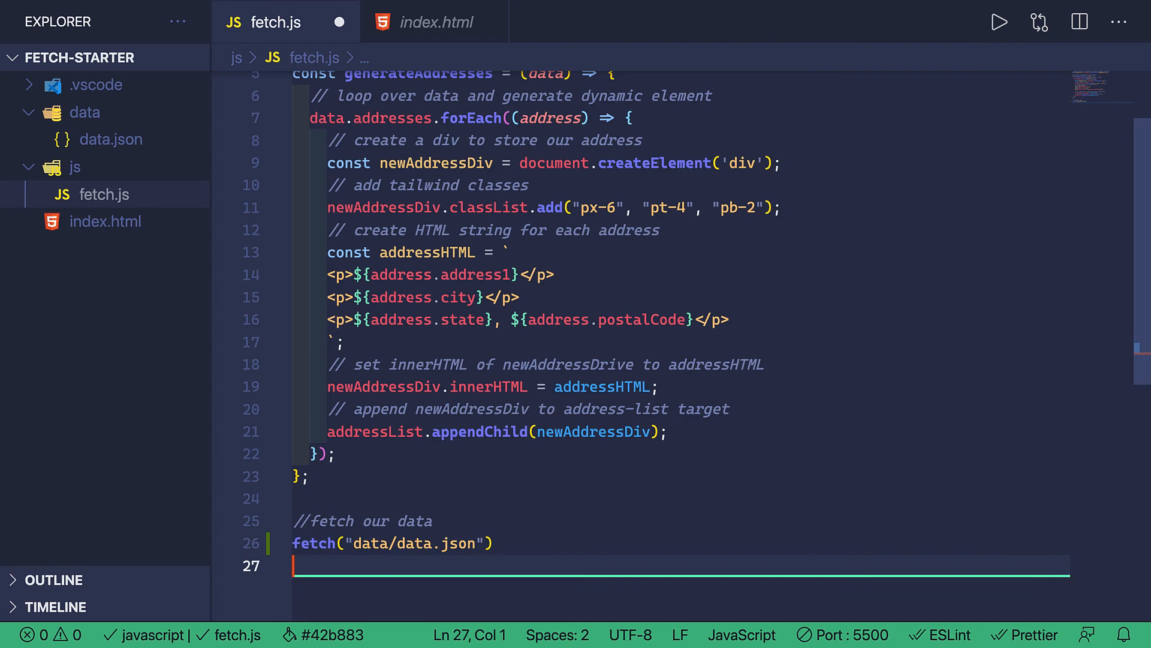
Chain .then(response => response.json()) and .then(data => generateAddresses(data)) onto the fetch
text(.then(resp)
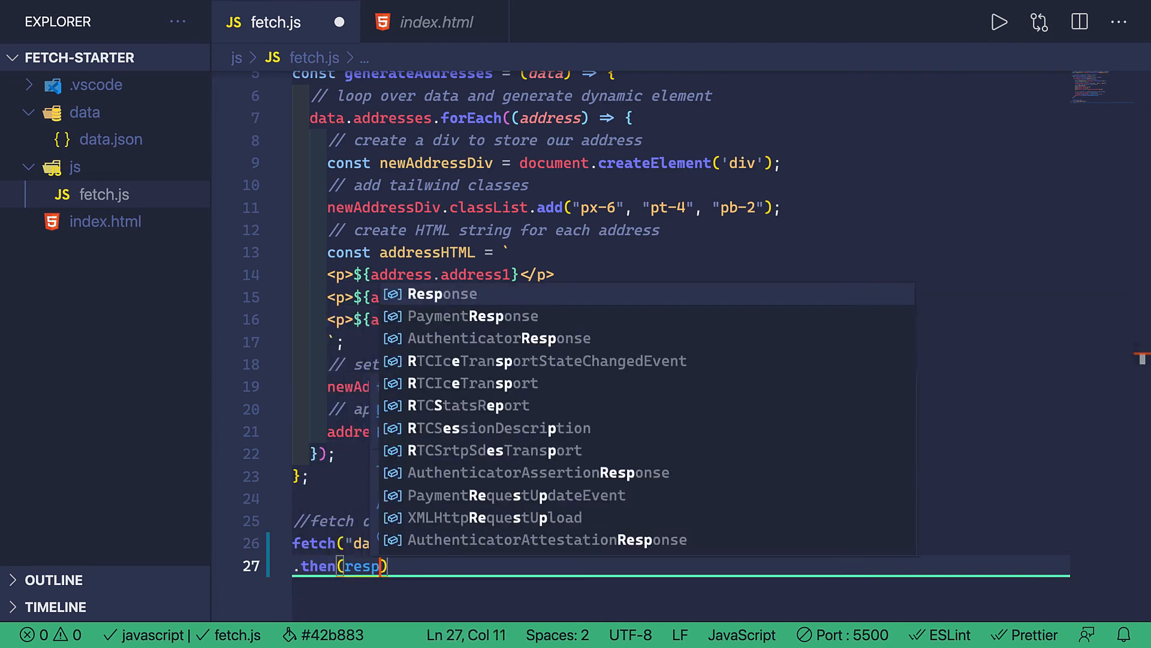
text(response => response.json)
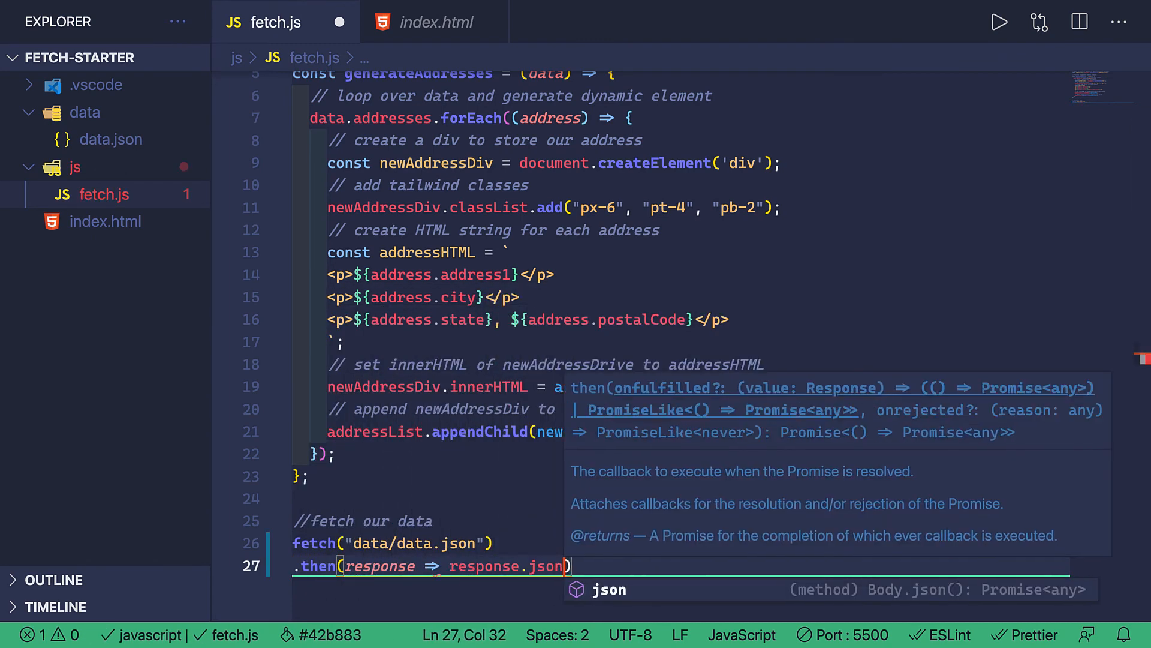
text(.then(data =>)
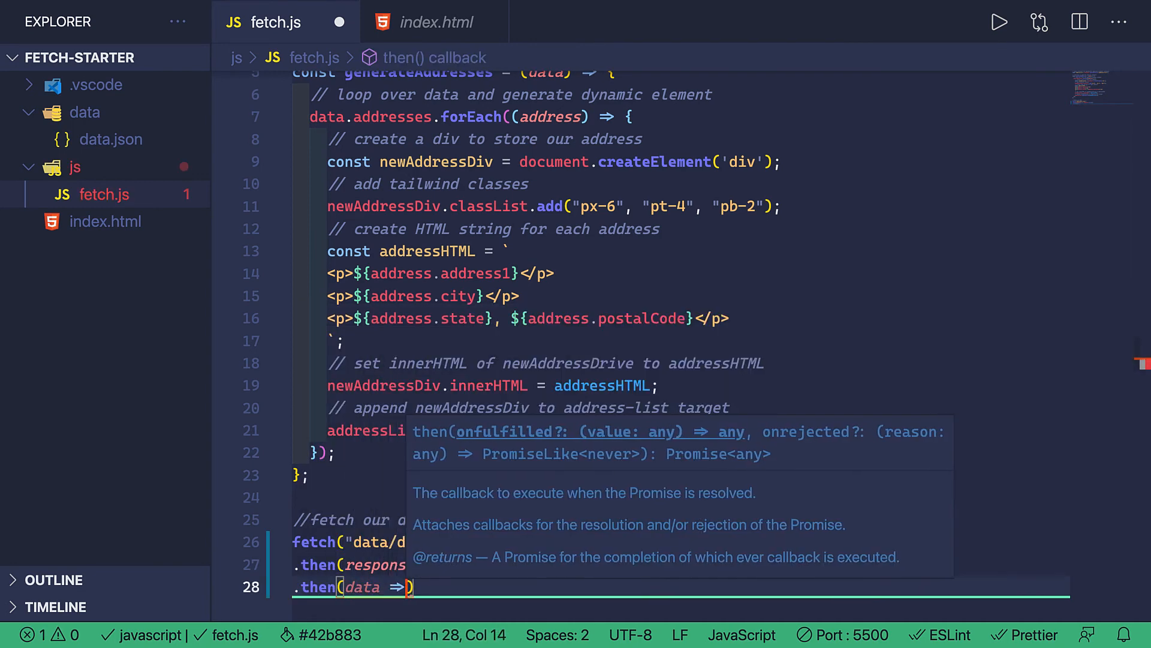
text(generateAddresses()
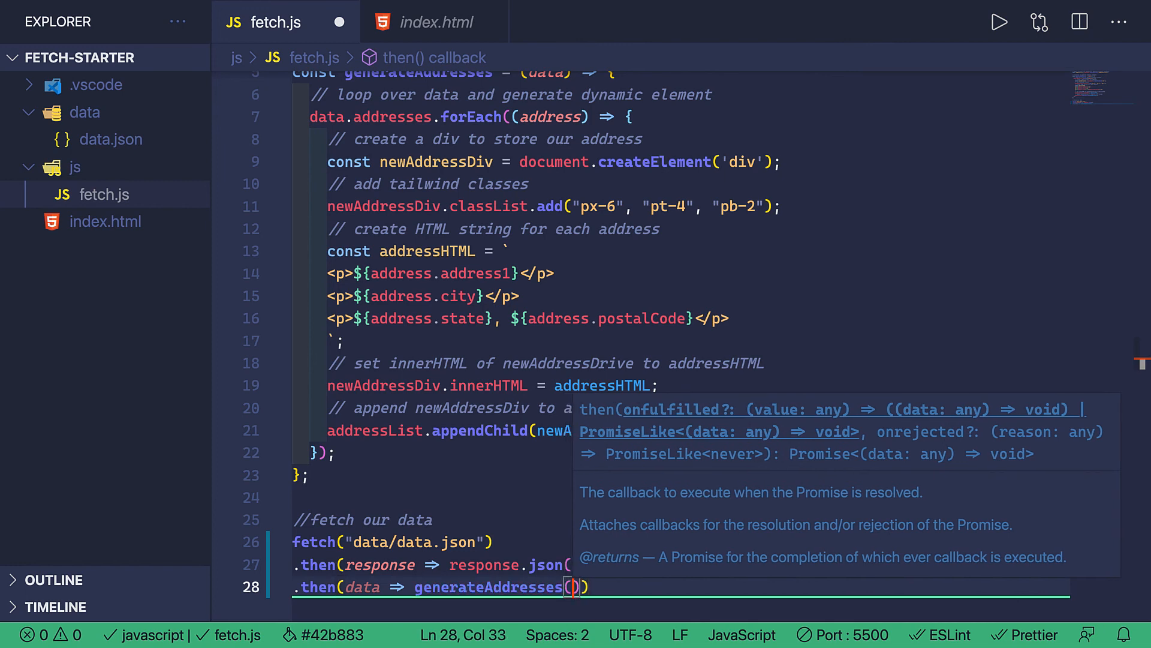
text(data)
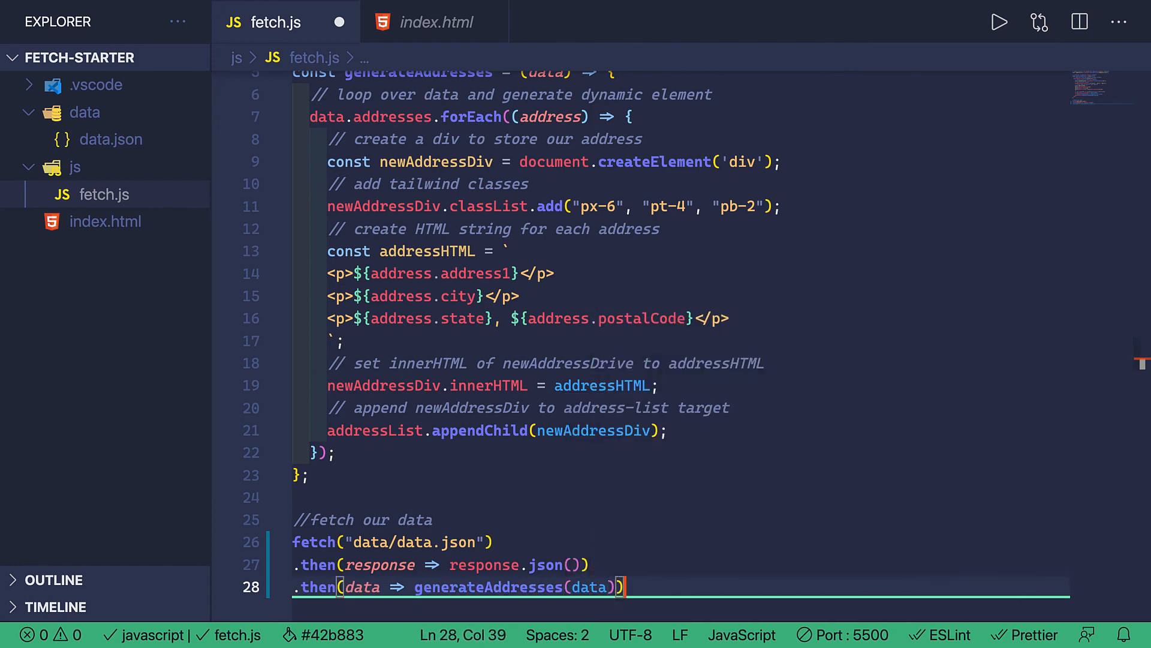